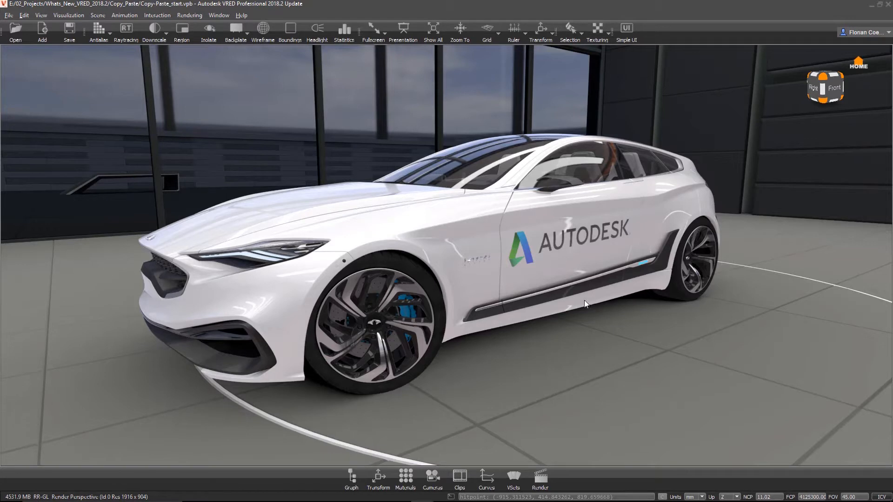
mouse_move(612, 337)
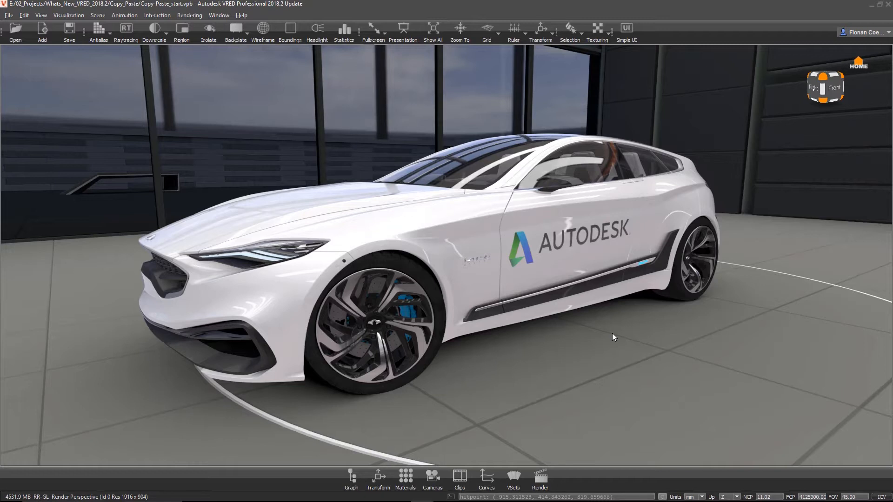
mouse_move(614, 334)
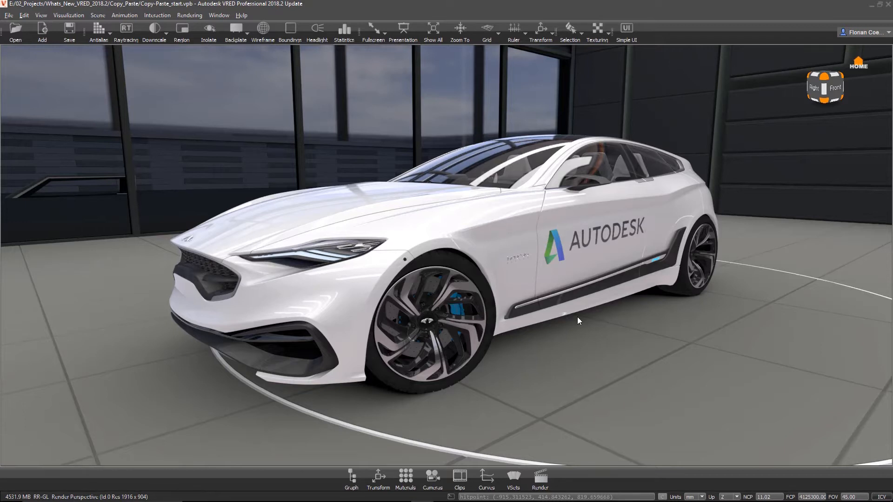
mouse_move(558, 342)
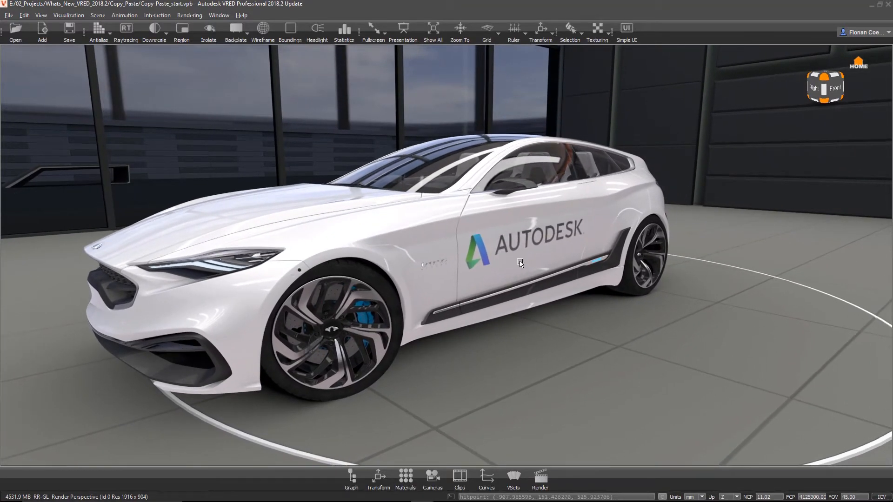
Right-click the front door bearing the AUTODESK logo to select and copy it.
right_click(518, 263)
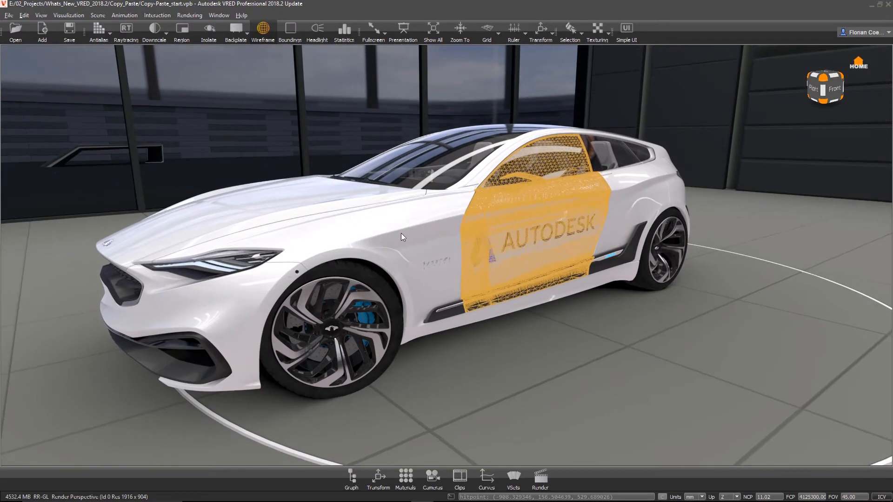
mouse_move(406, 237)
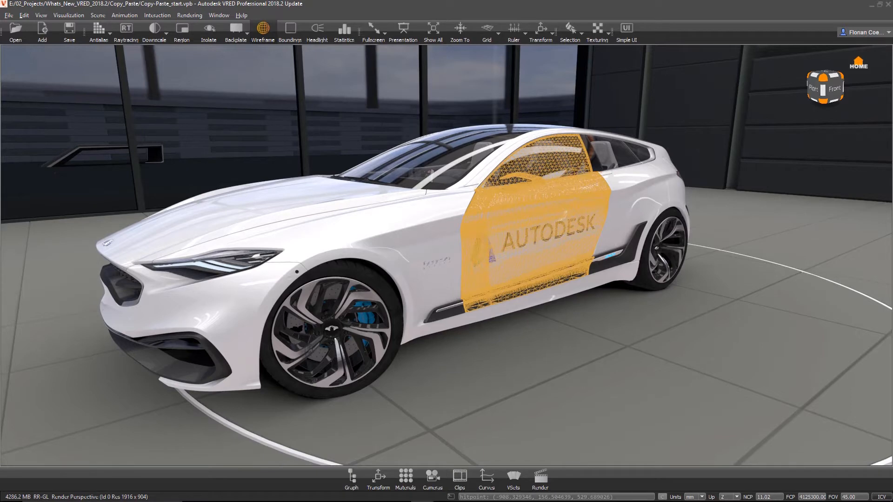
mouse_move(416, 497)
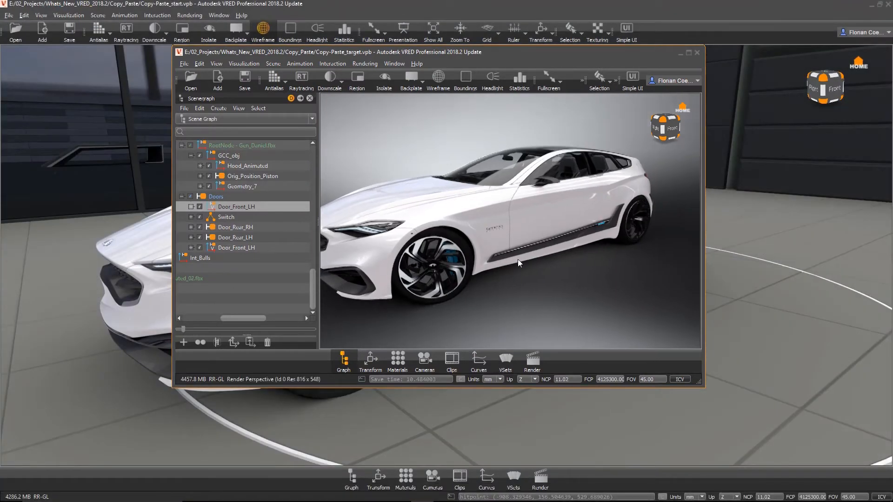
Orbit the target car to a side view and pick the Doors group for pasting.
left_click_drag(518, 262, 492, 274)
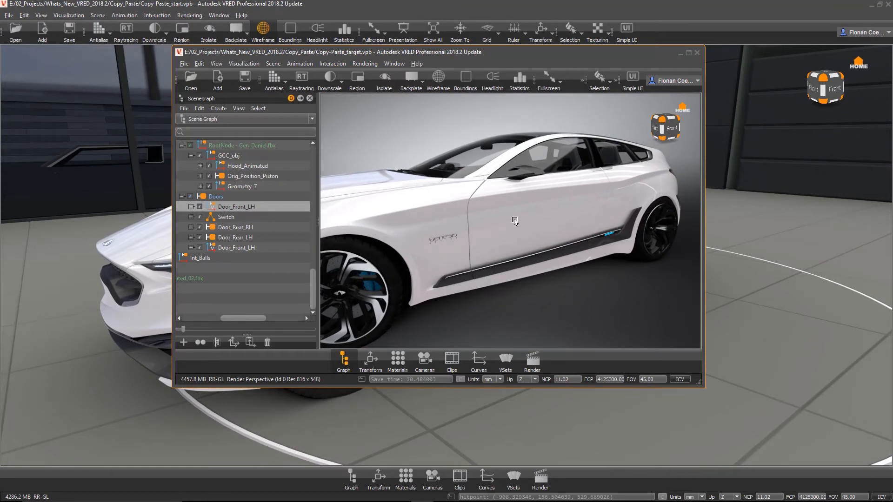
left_click(191, 206)
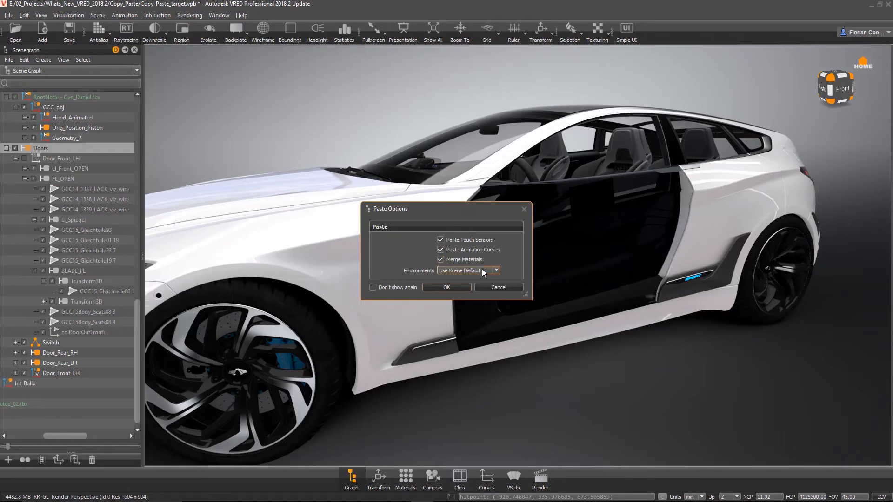
left_click(497, 270)
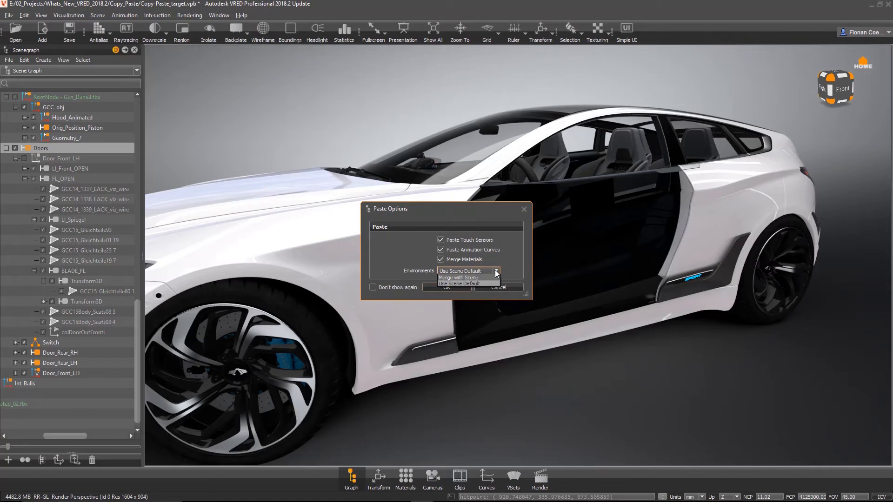
mouse_move(493, 277)
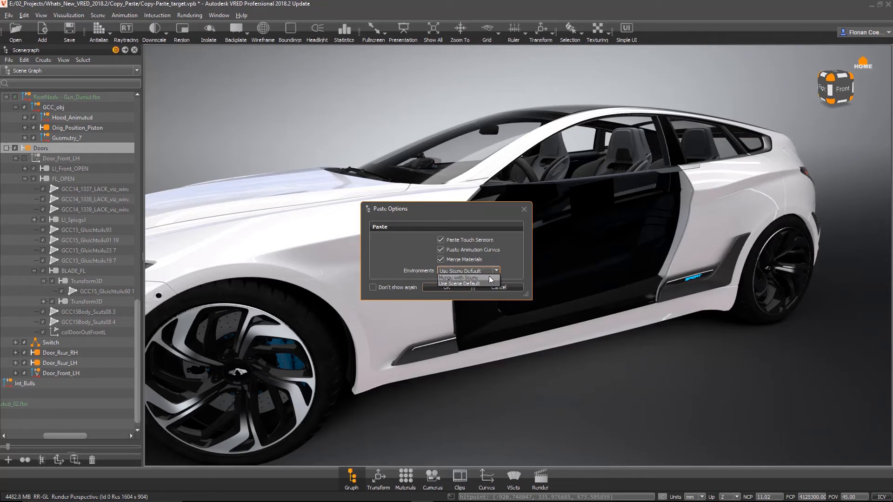
mouse_move(486, 278)
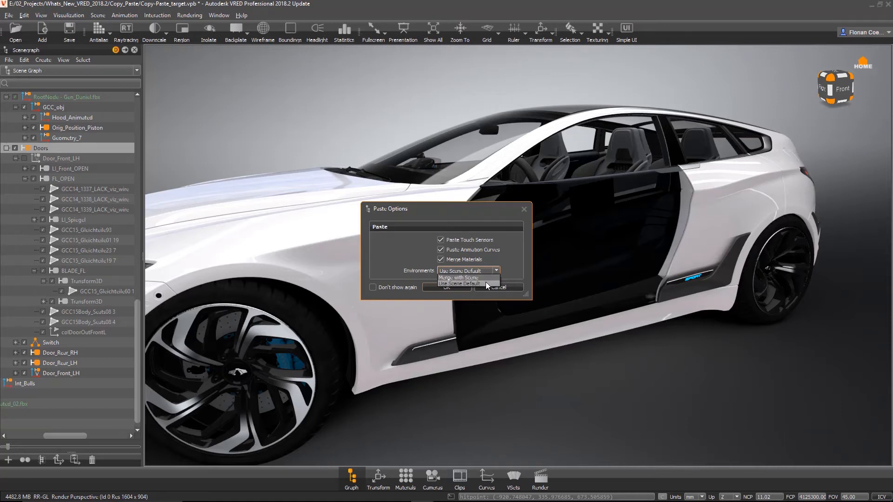
mouse_move(484, 286)
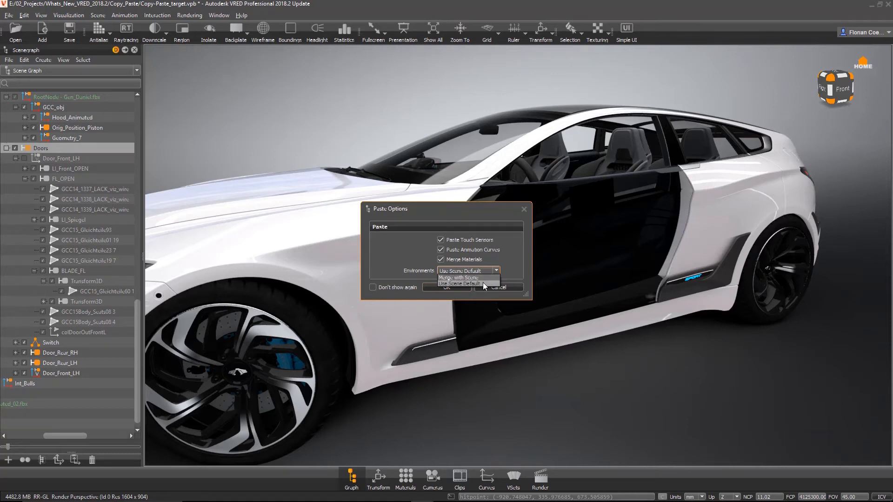
left_click(446, 287)
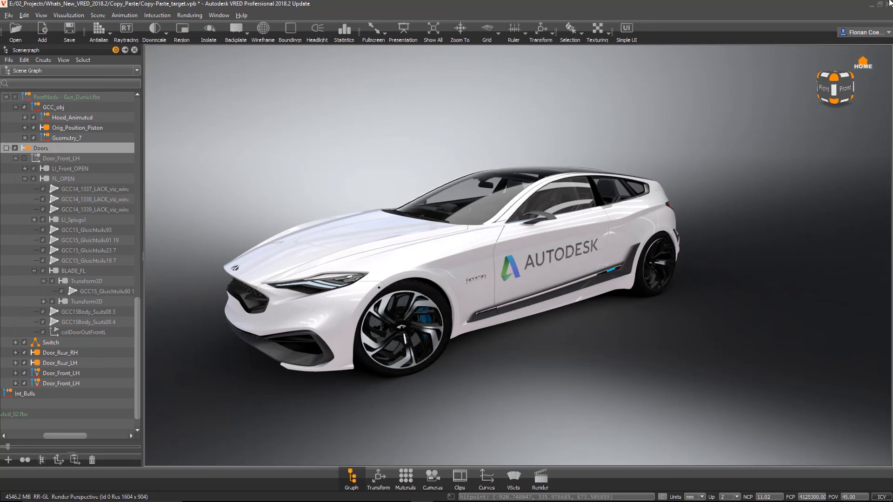
mouse_move(739, 204)
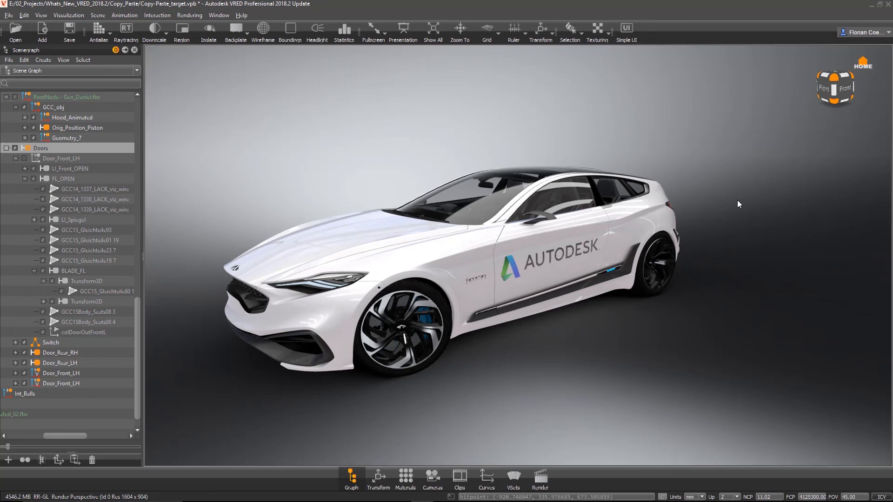
Orbit the car to inspect the pasted Door_Front_LH showing the AUTODESK logo.
left_click_drag(737, 204, 764, 271)
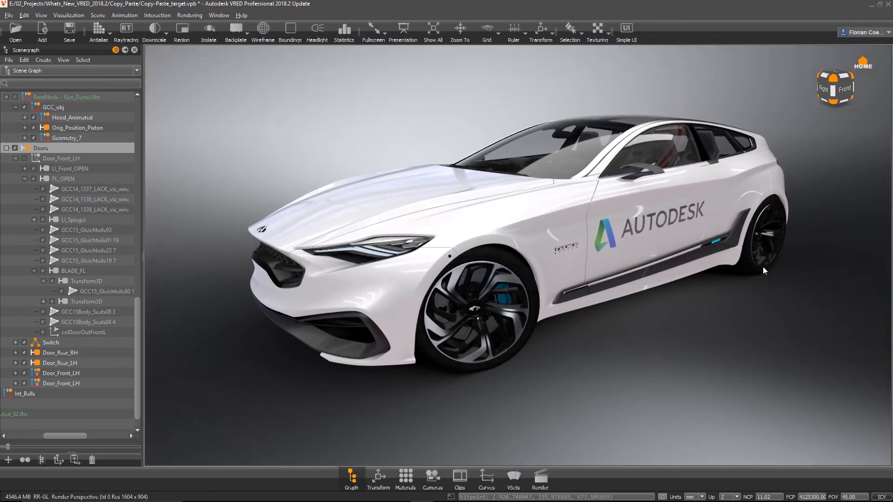
mouse_move(762, 293)
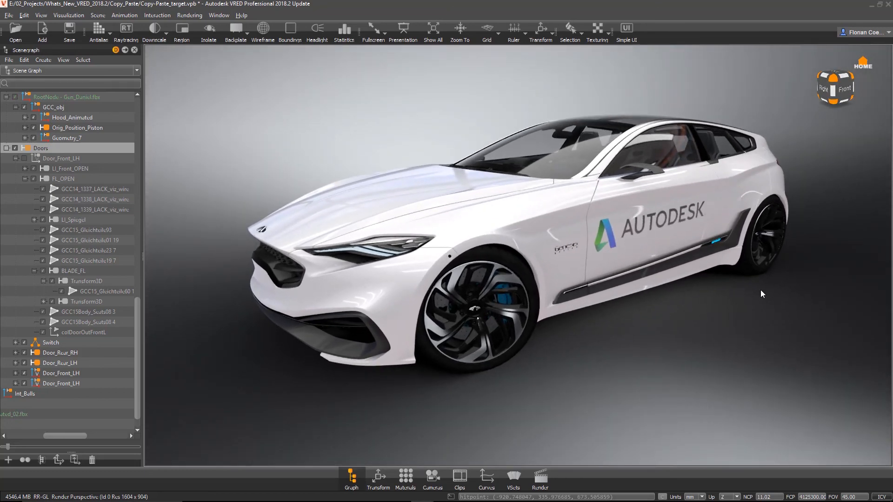